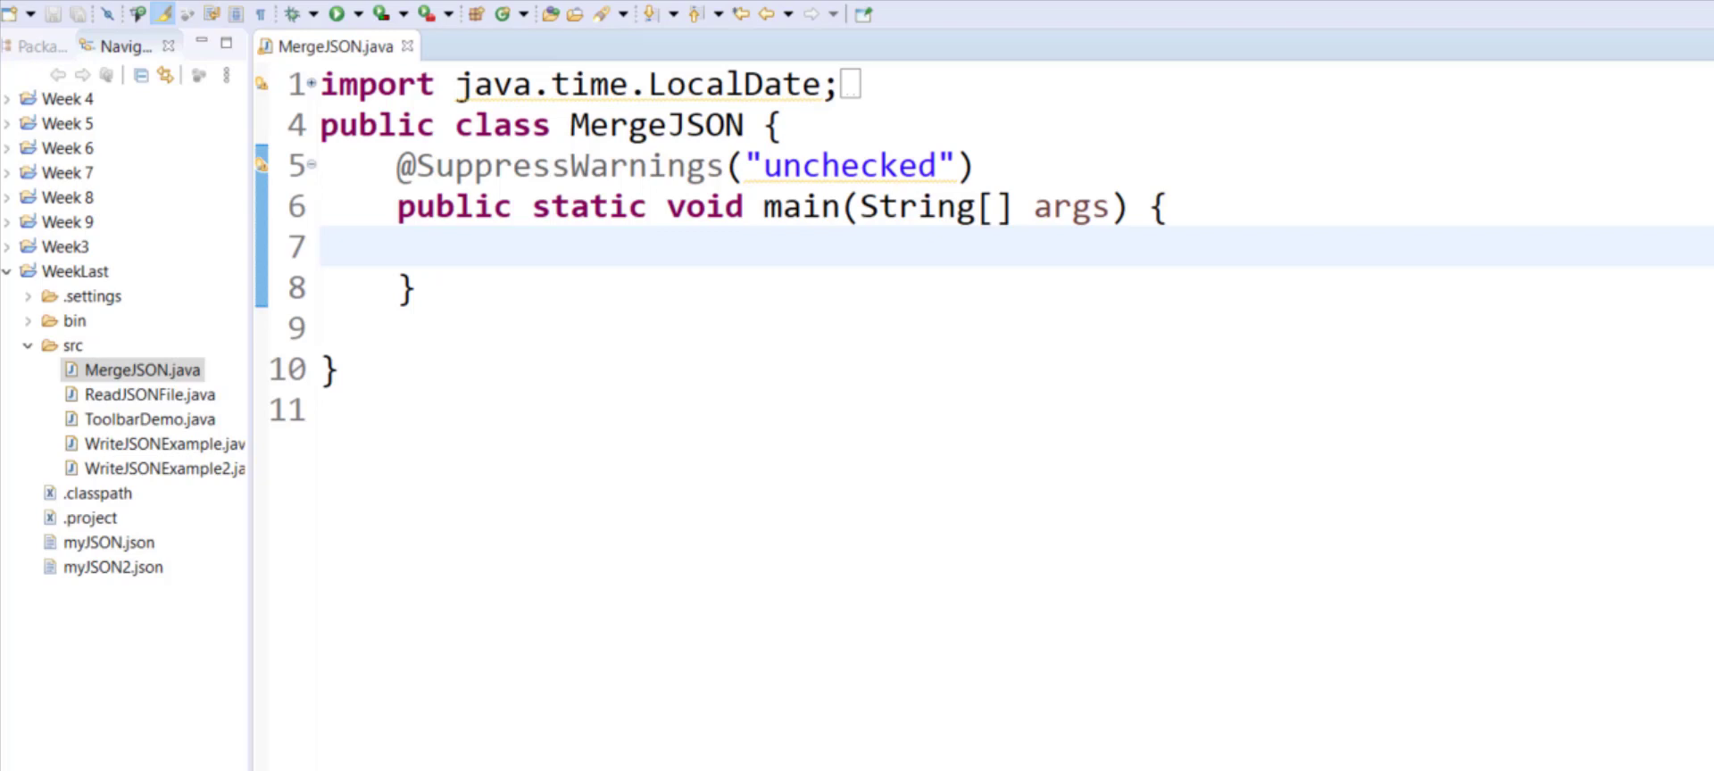
{"action": "mouse_move", "coordinate": [512, 207]}
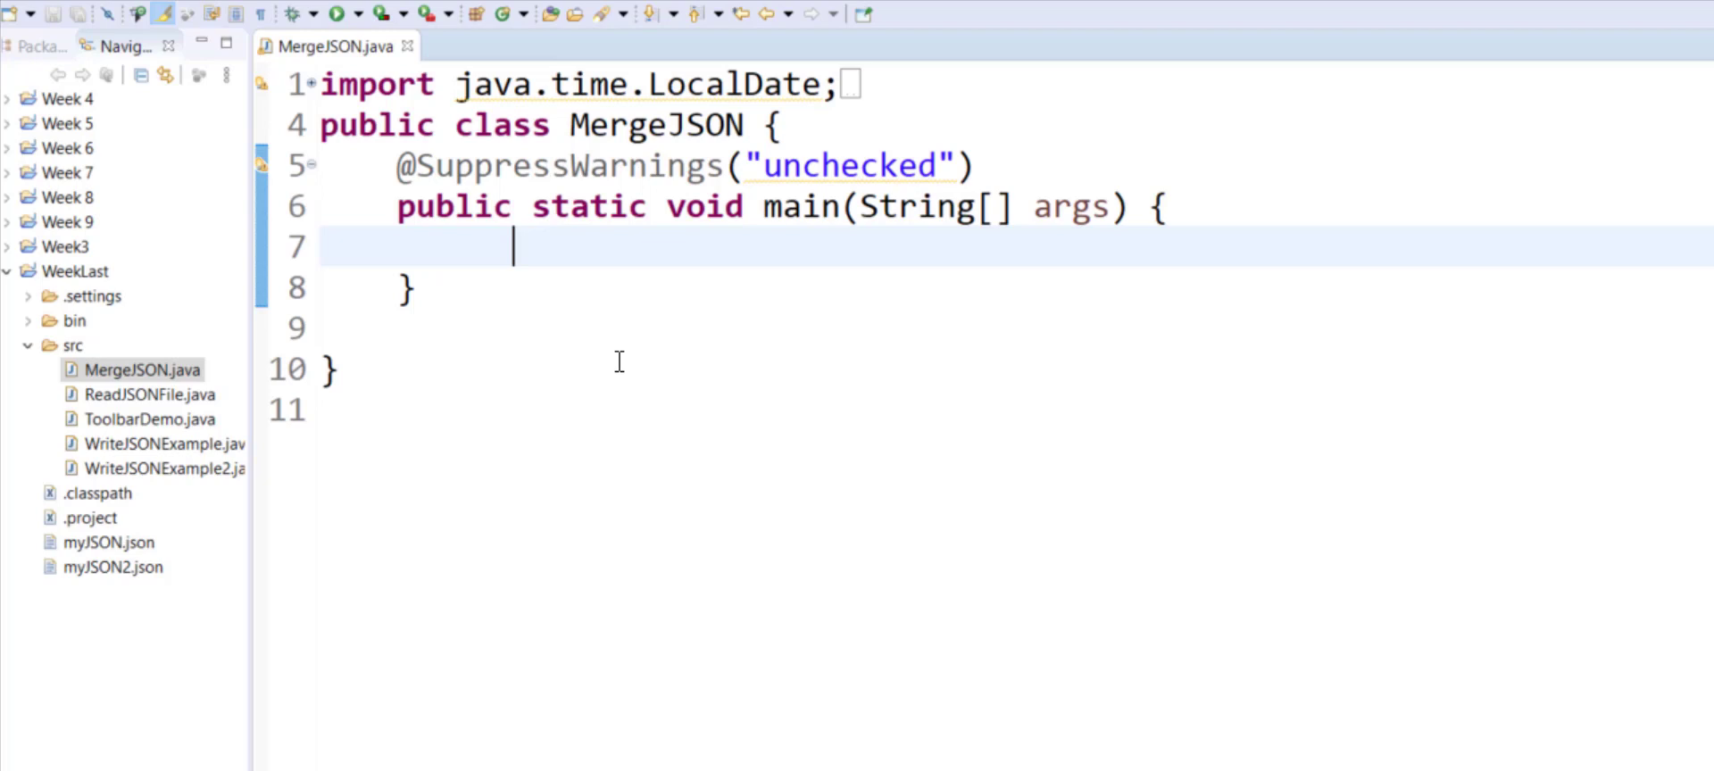
{"action": "type", "text": "JSONObject jsonObj = new JSONObject();"}
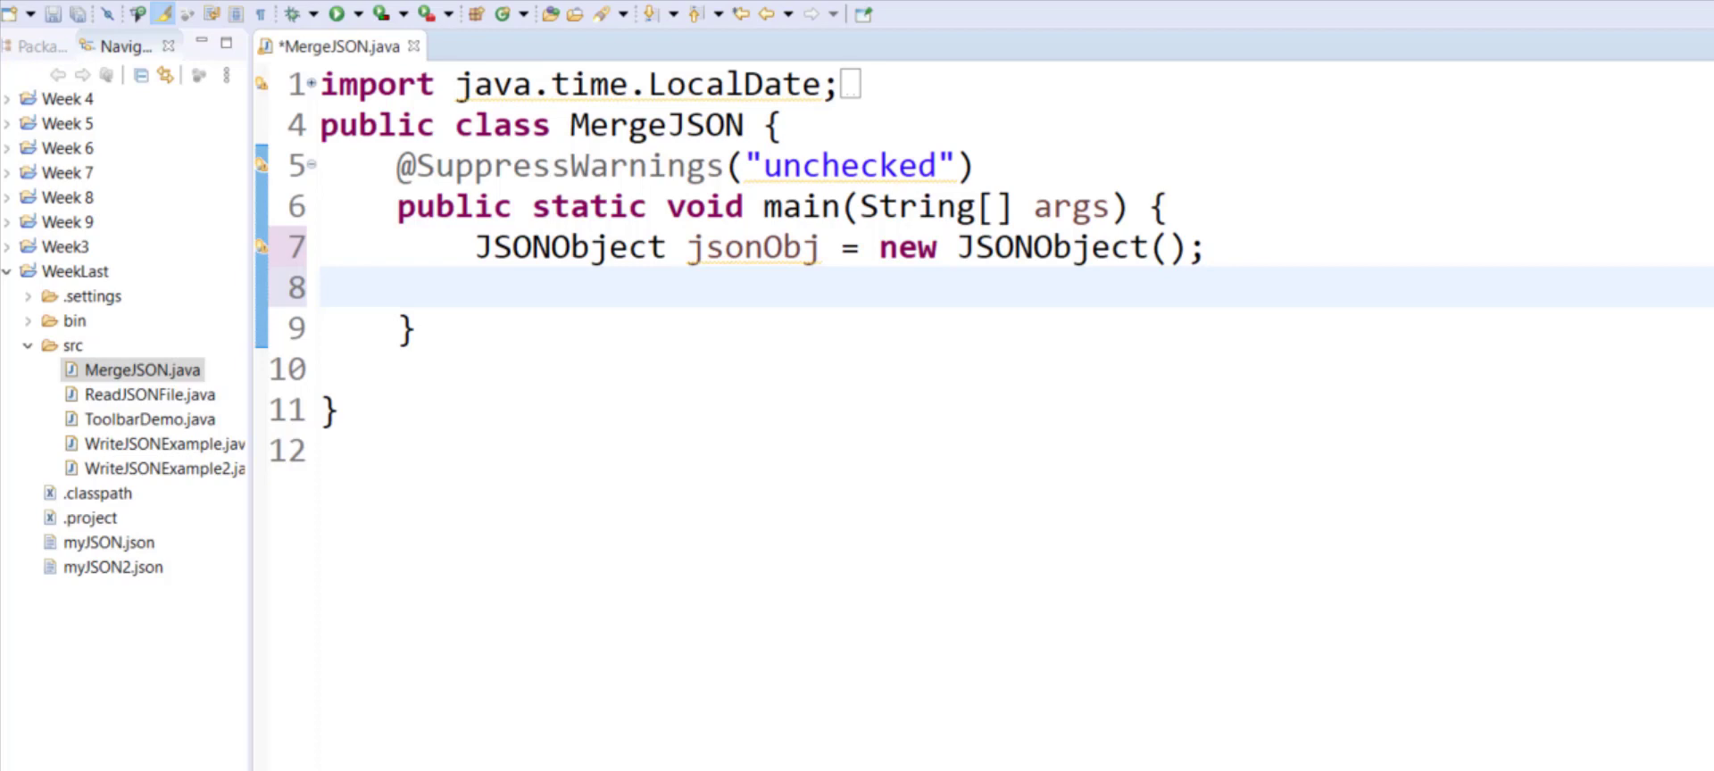
{"action": "type", "text": "jsonObj.put(\"Name\", \"Sam Green\");"}
{"action": "type", "text": "jsonObj.put(\"Country\", \"USA\");"}
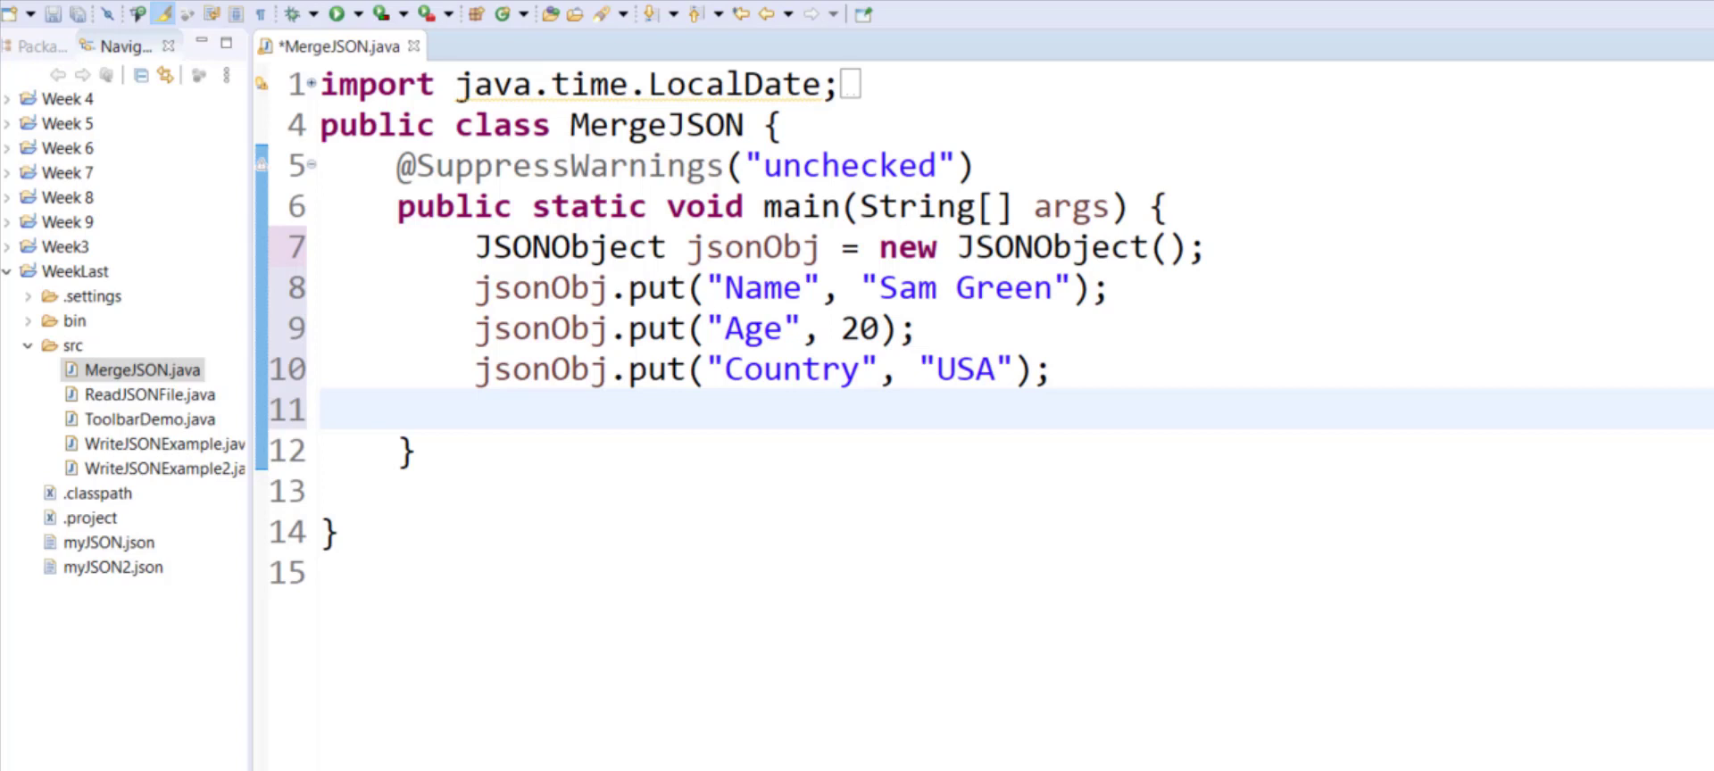
{"action": "mouse_move", "coordinate": [645, 430]}
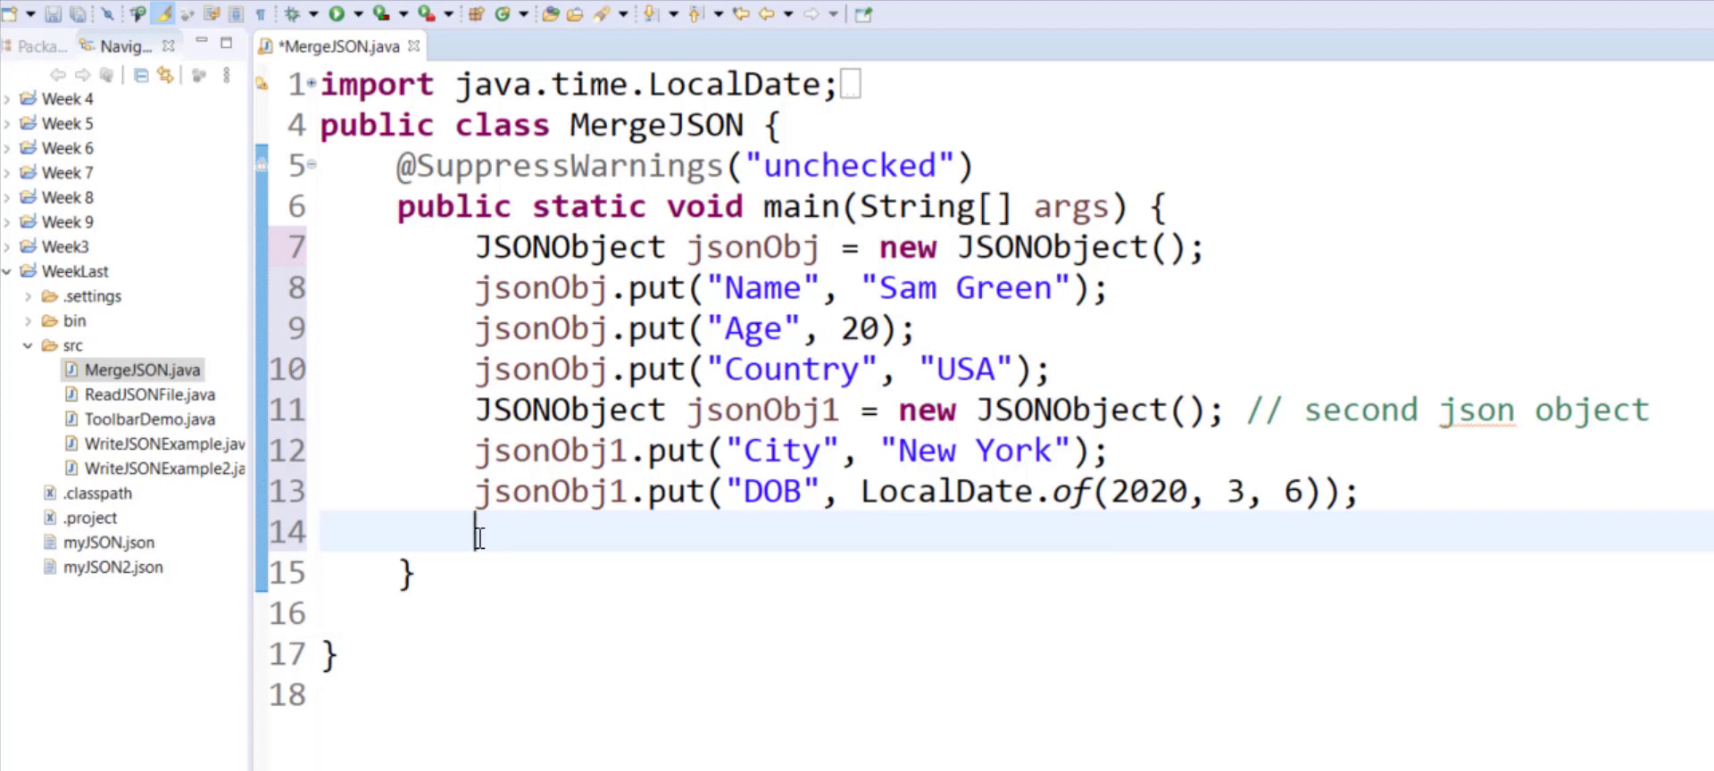
{"action": "type", "text": "json"}
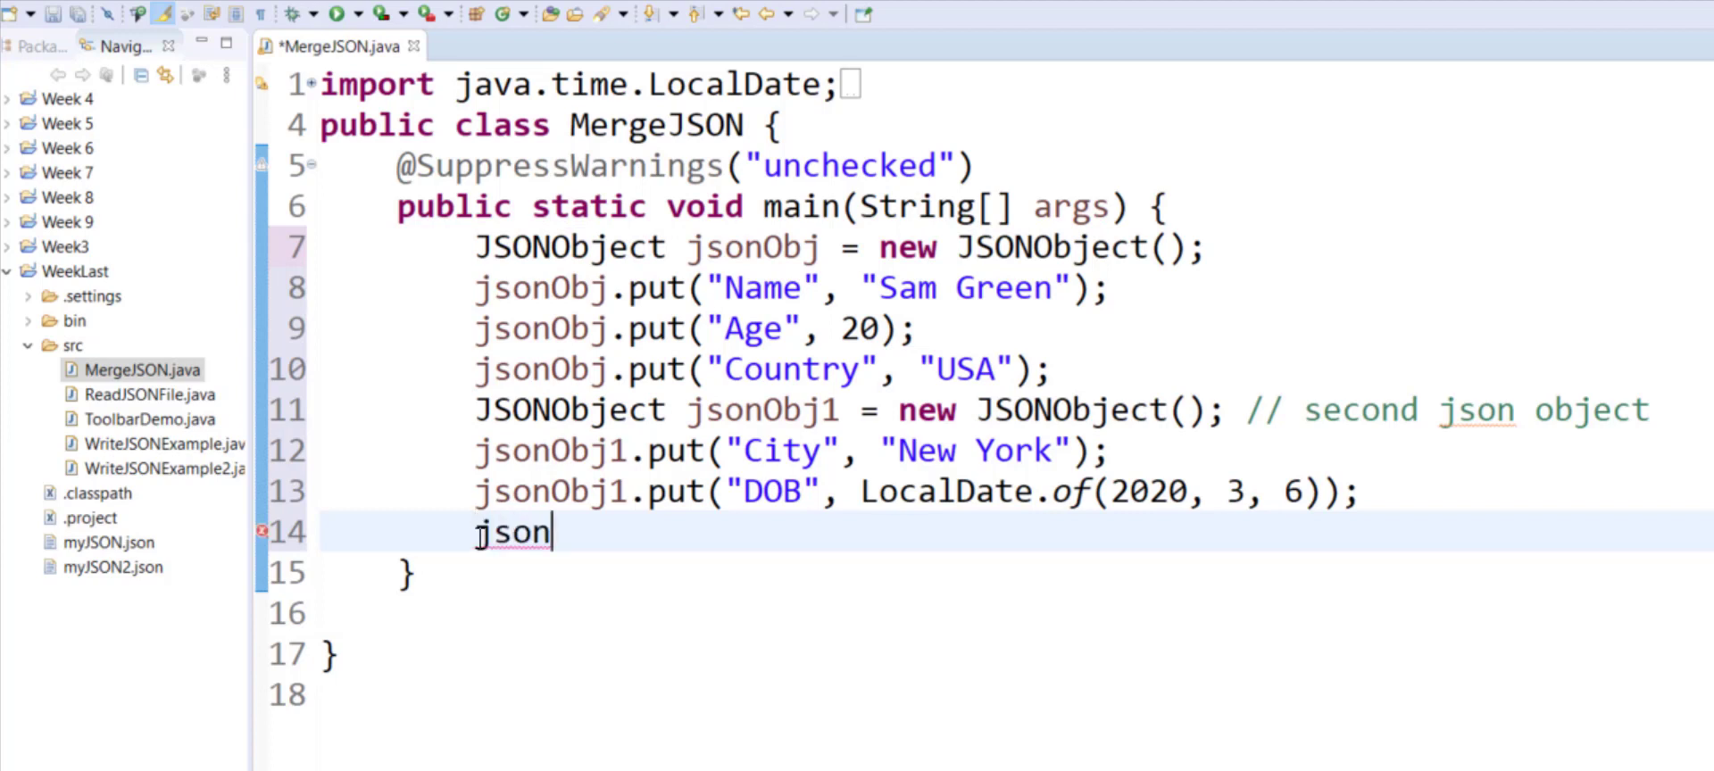
{"action": "type", "text": "Obj"}
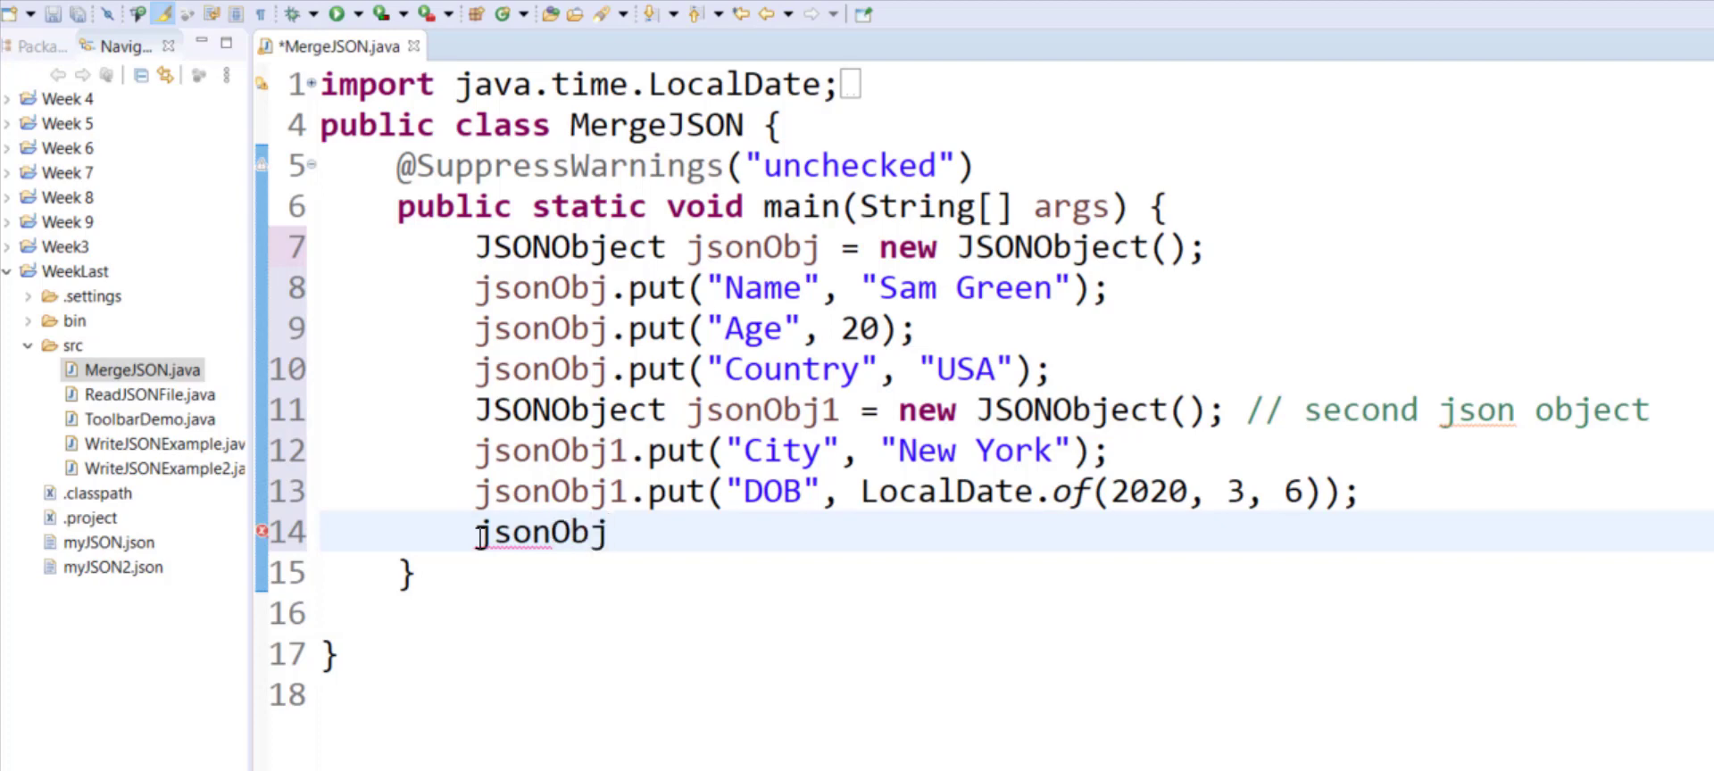
{"action": "type", "text": "."}
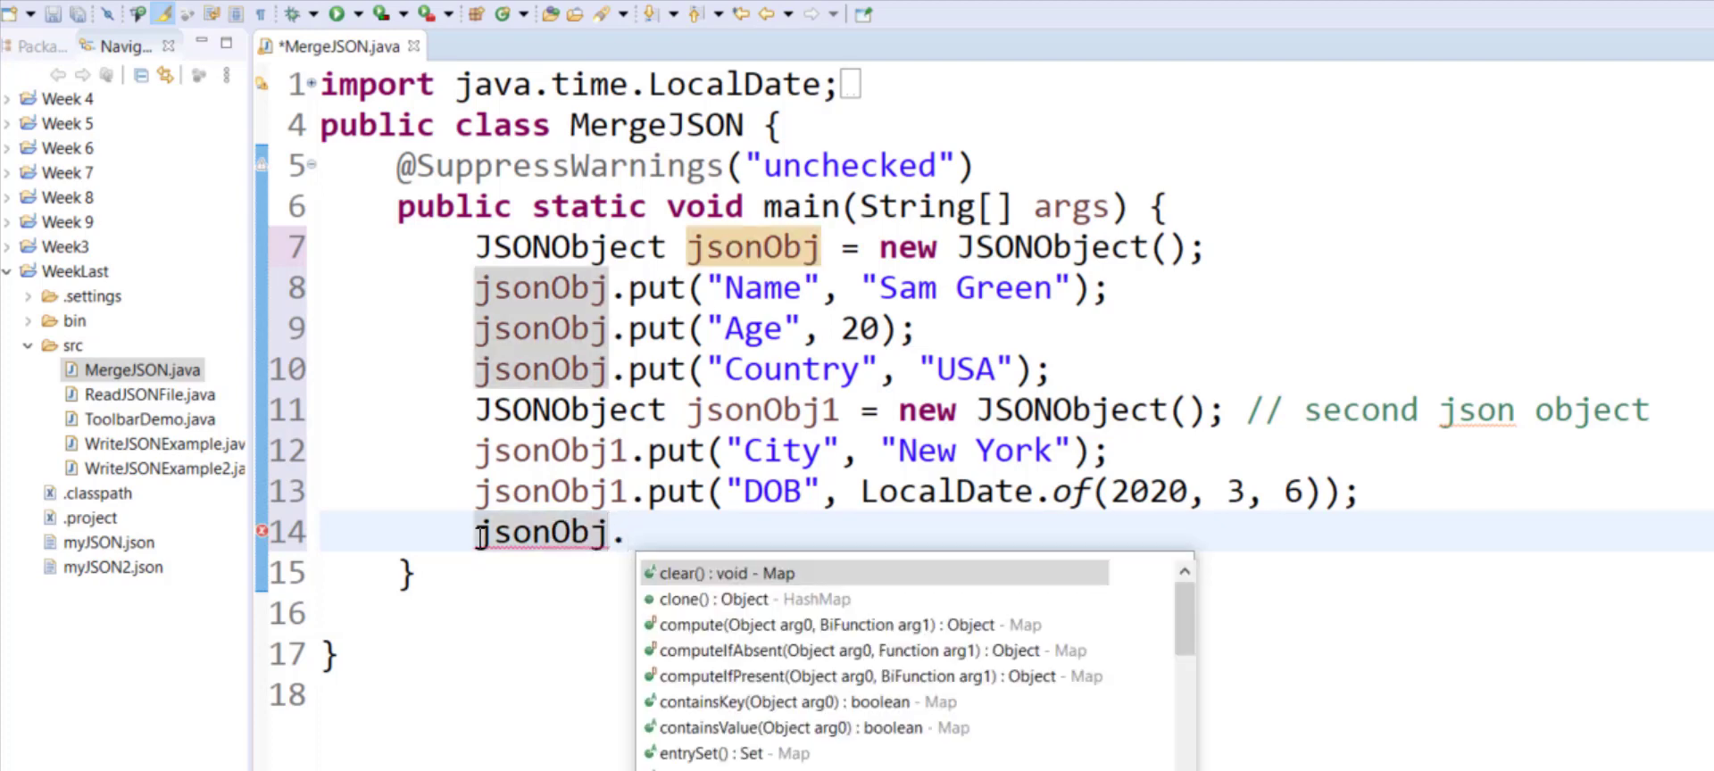
{"action": "type", "text": "putAll(m);"}
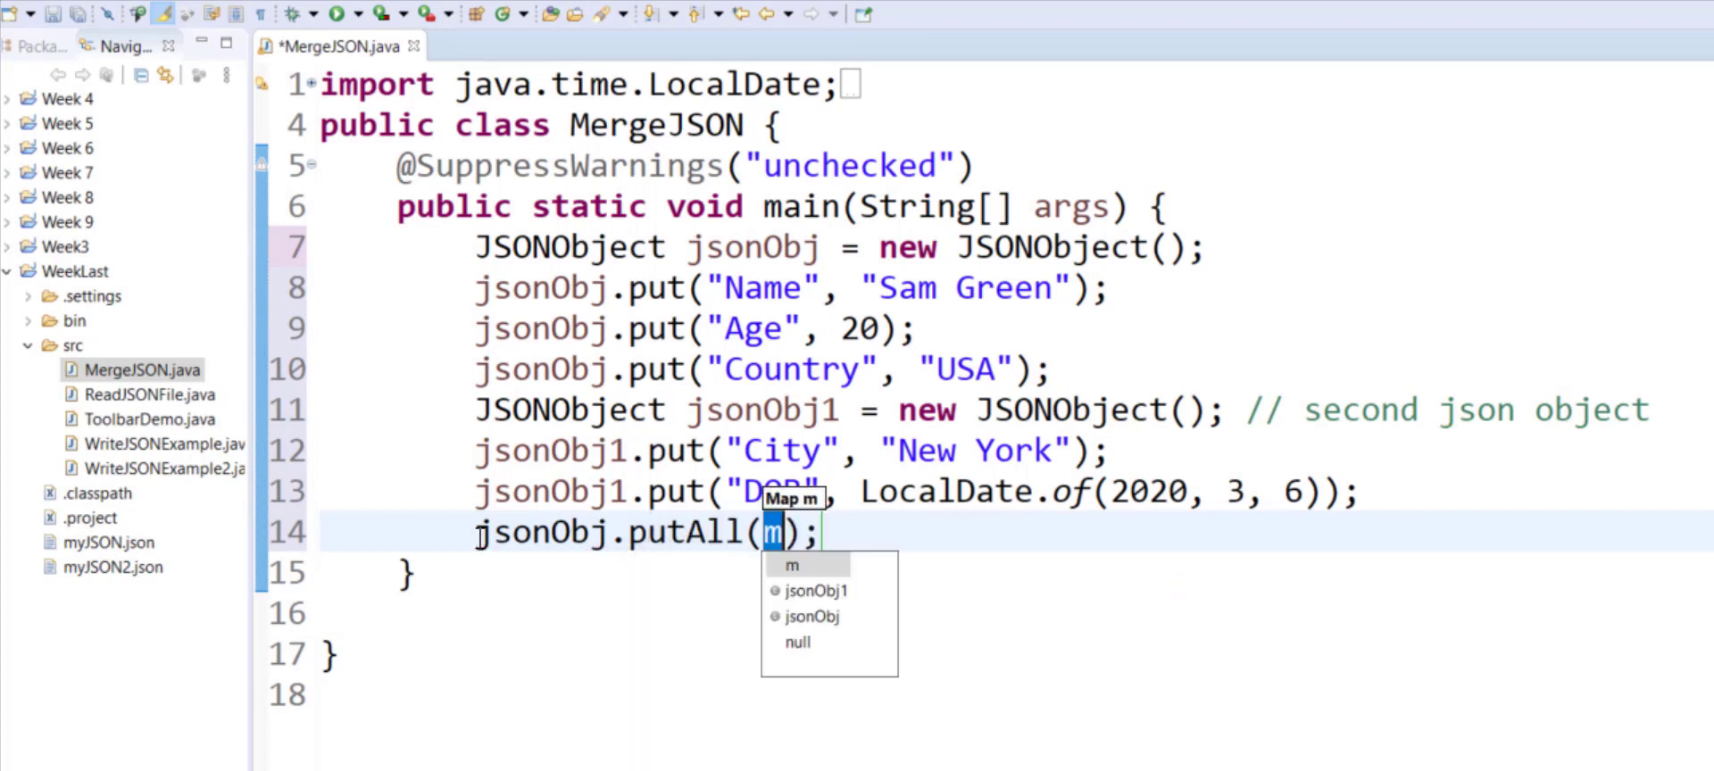
{"action": "type", "text": "sonObj1"}
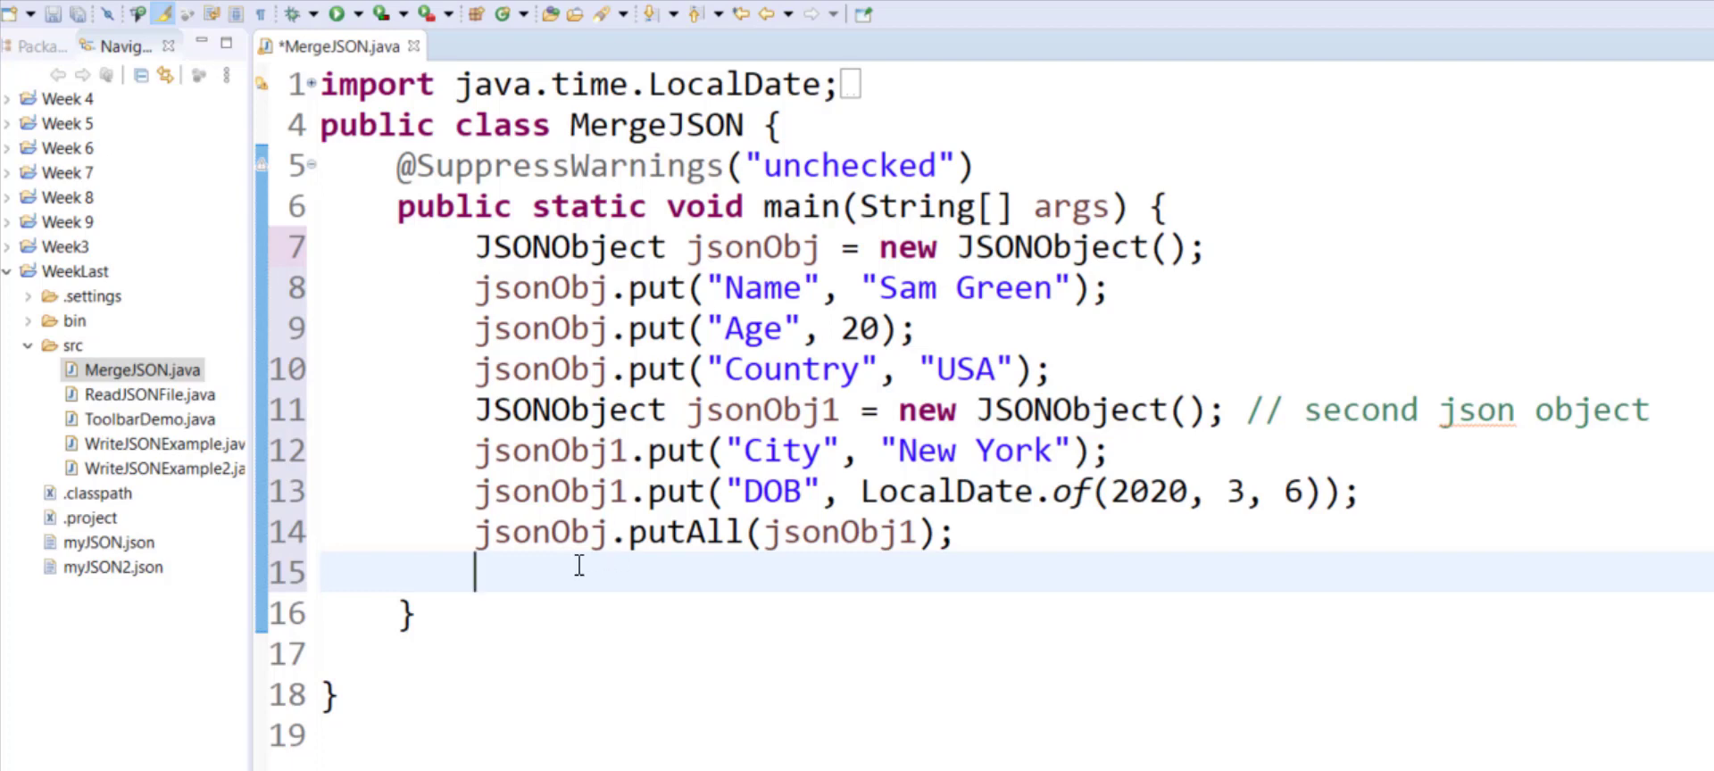
{"action": "type", "text": "System.out.println(jsonObj);"}
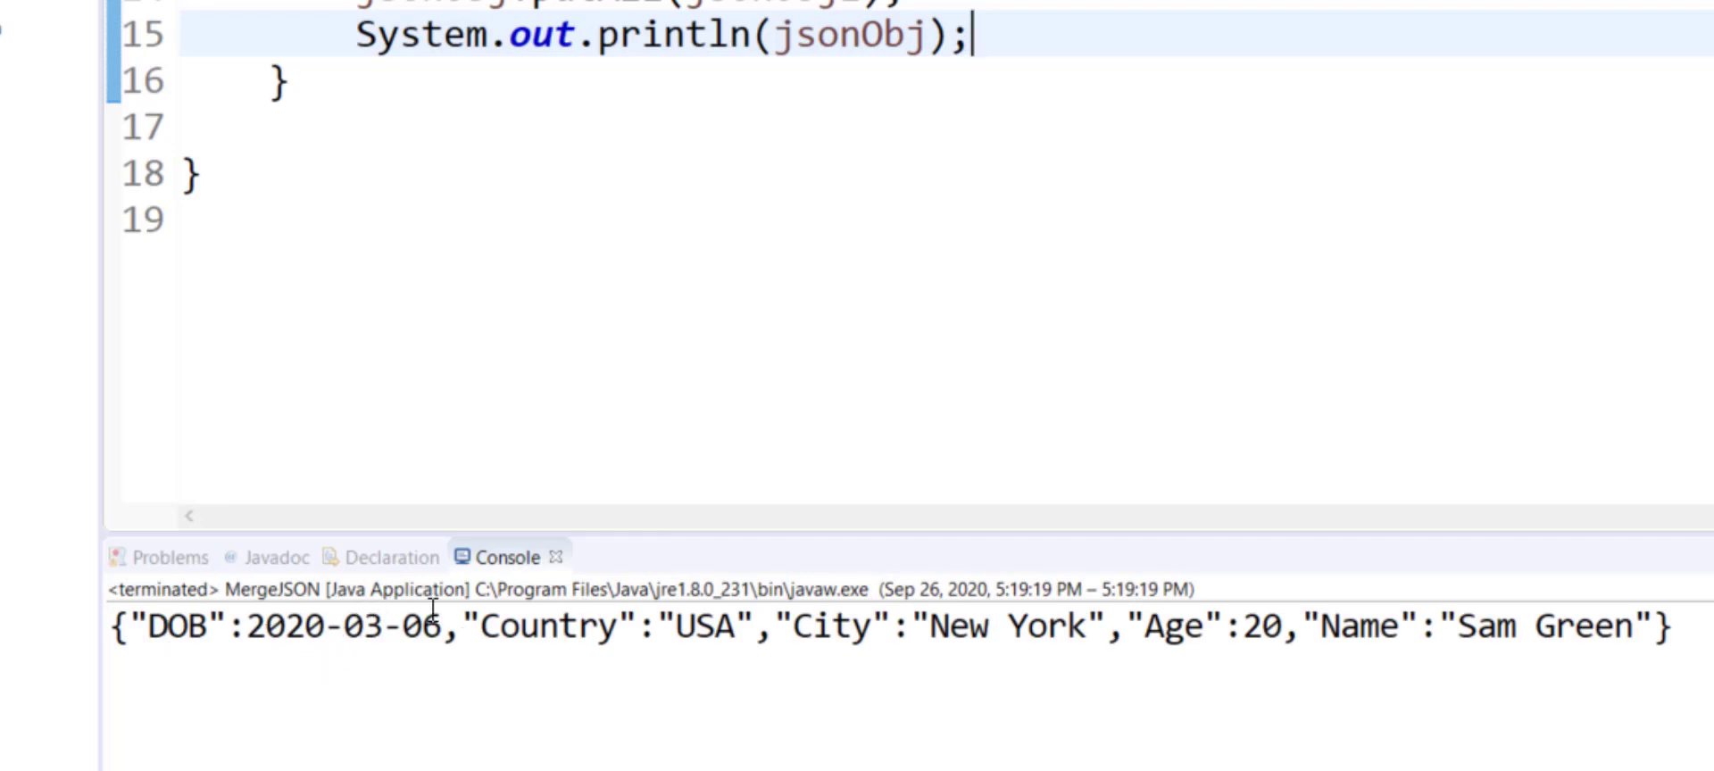
{"action": "mouse_move", "coordinate": [1145, 667]}
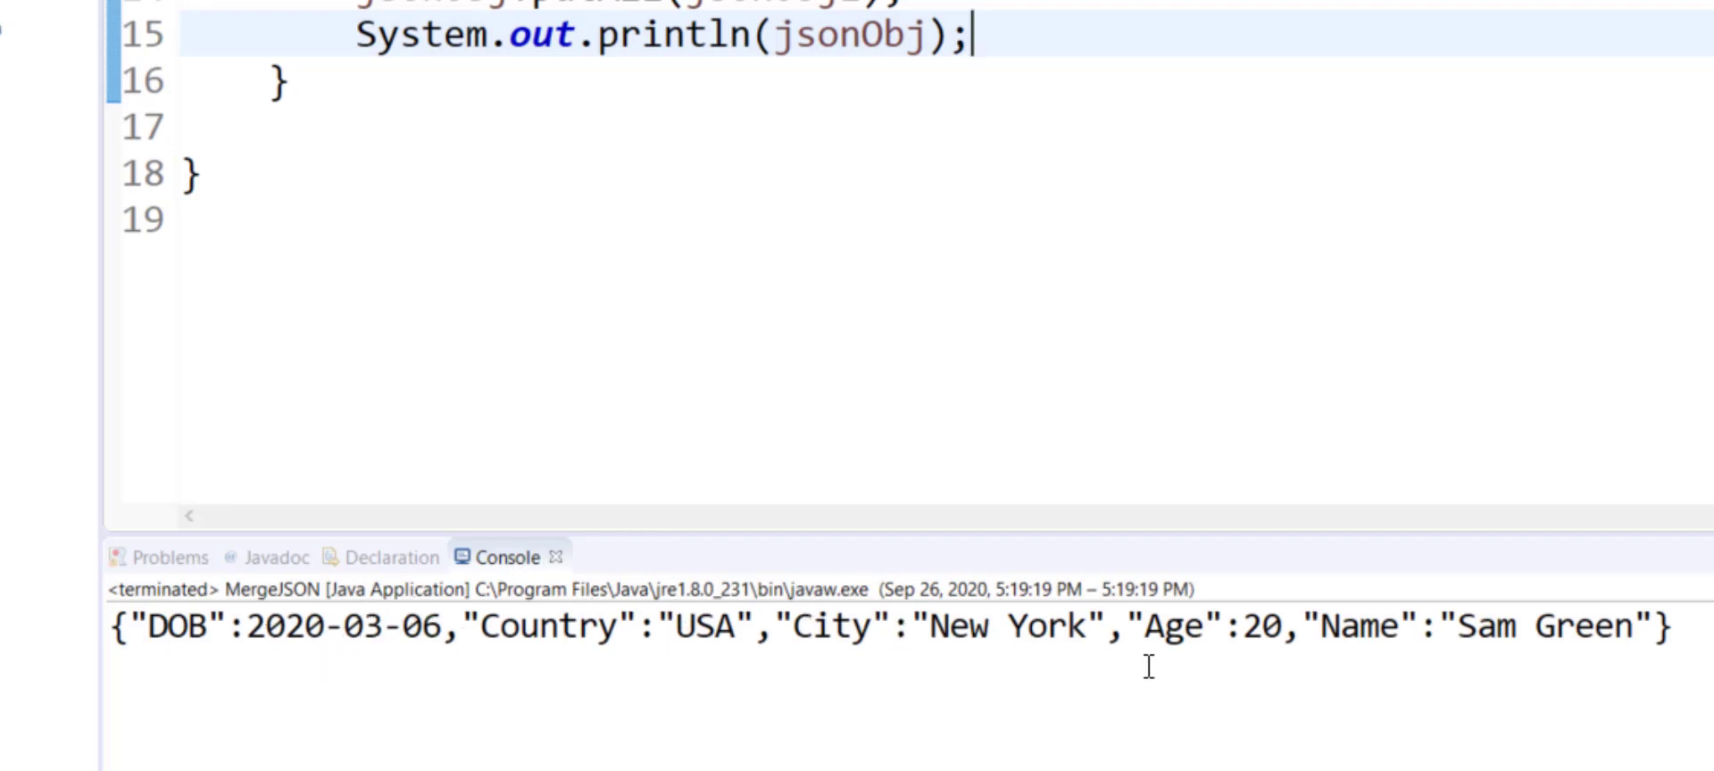
{"action": "mouse_move", "coordinate": [868, 661]}
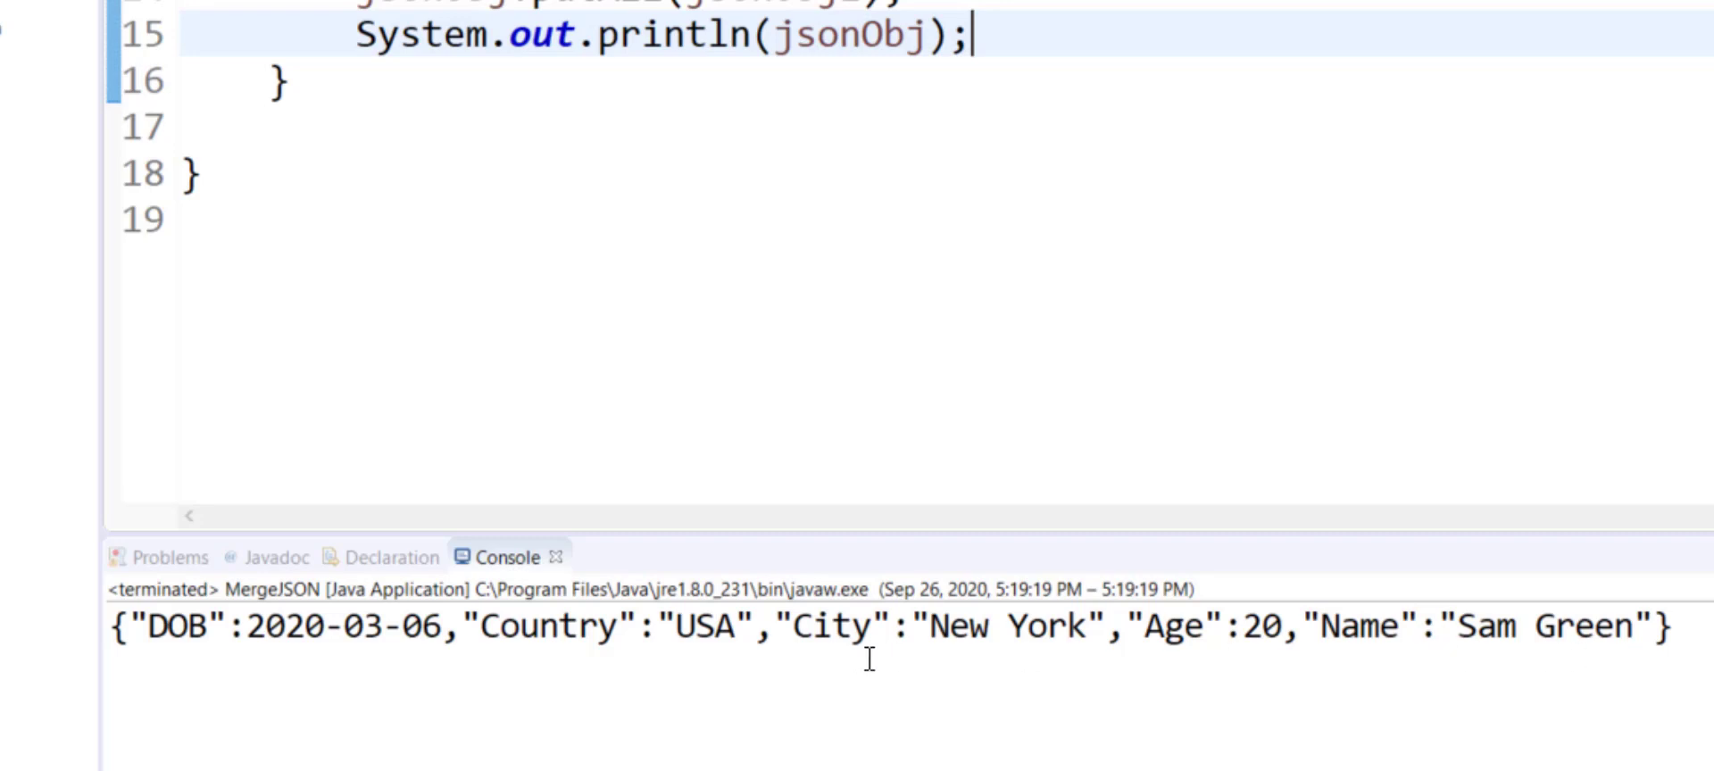